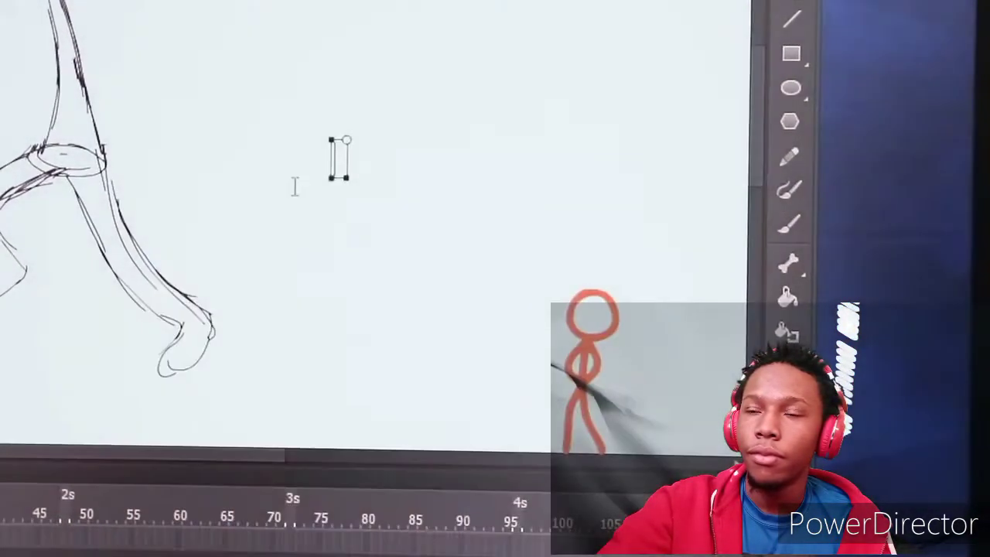
Type the caption "yeah, can you help me make it look more natural?" beside the flower-headed figure.
{"action": "type", "text": "yeah, can you hel"}
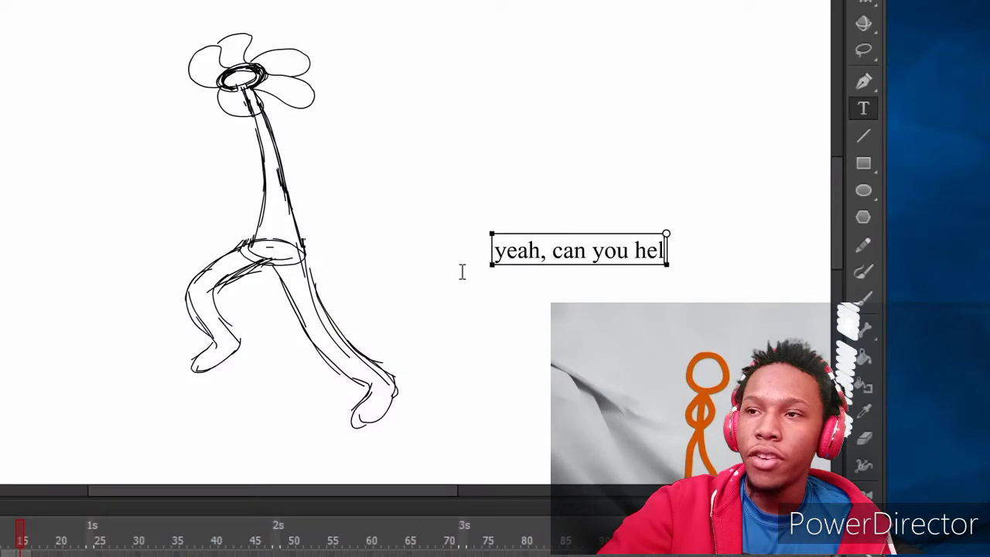
{"action": "type", "text": "p me make it look more natural"}
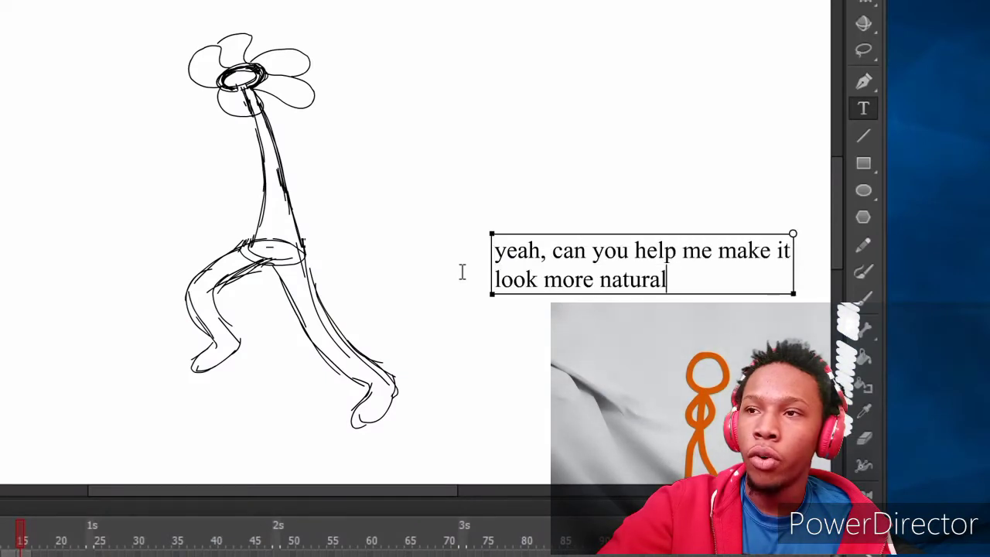
{"action": "type", "text": "?"}
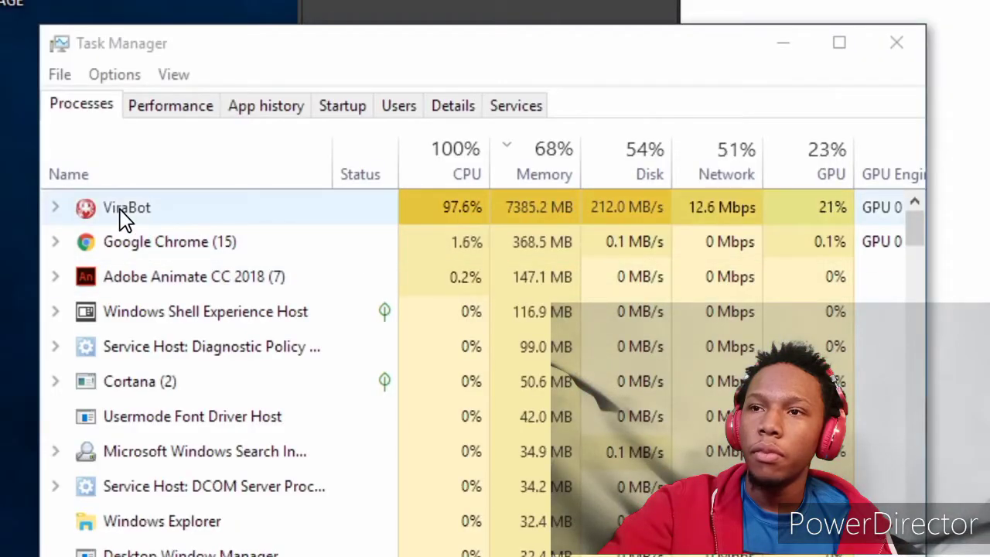
Right-click the ViraBot process, then scroll the Start menu app list toward Control Panel.
{"action": "right_click", "coordinate": [127, 208]}
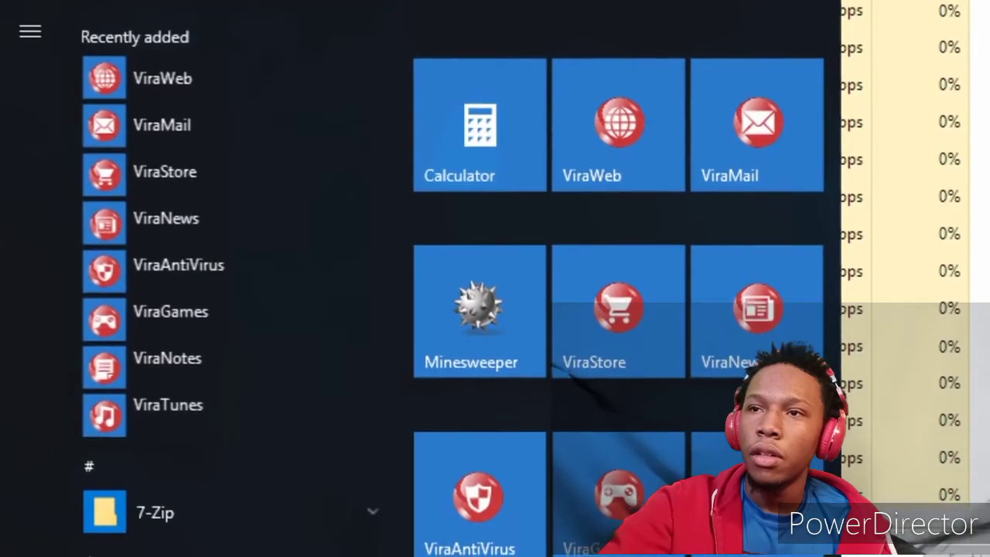
{"action": "scroll", "scroll_direction": "down", "scroll_amount": 3}
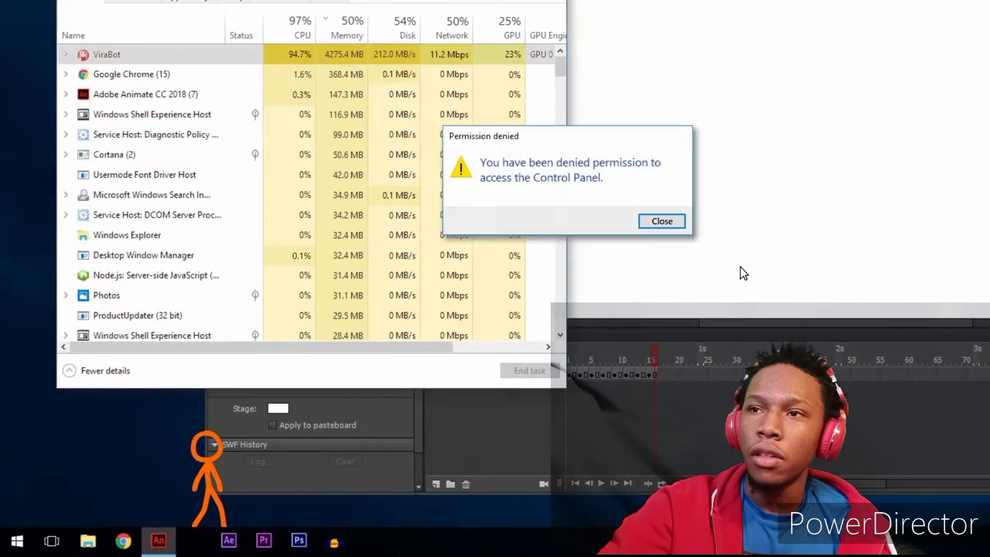
Dismiss the Permission denied and Access denied messages, then close Task Manager.
{"action": "left_click", "coordinate": [661, 221]}
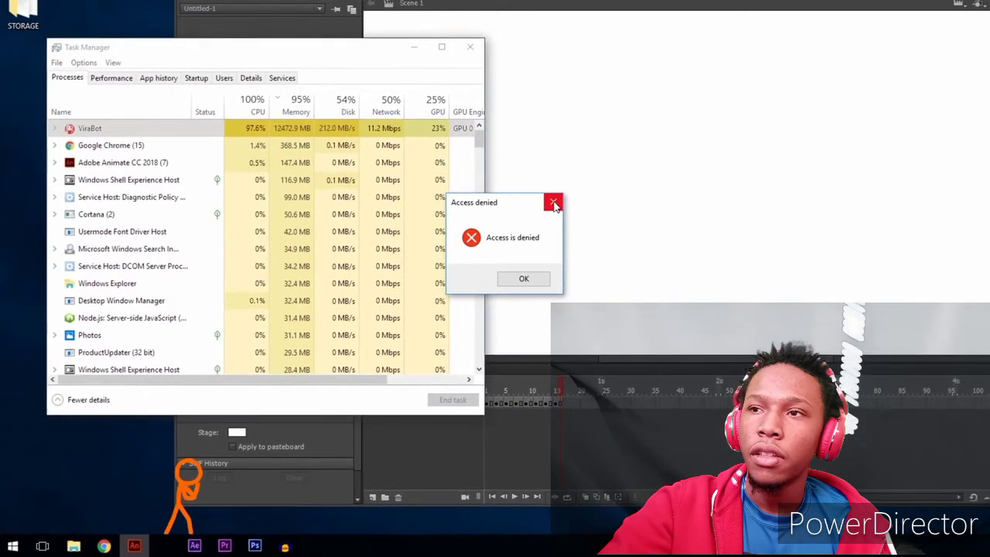
{"action": "left_click", "coordinate": [554, 202]}
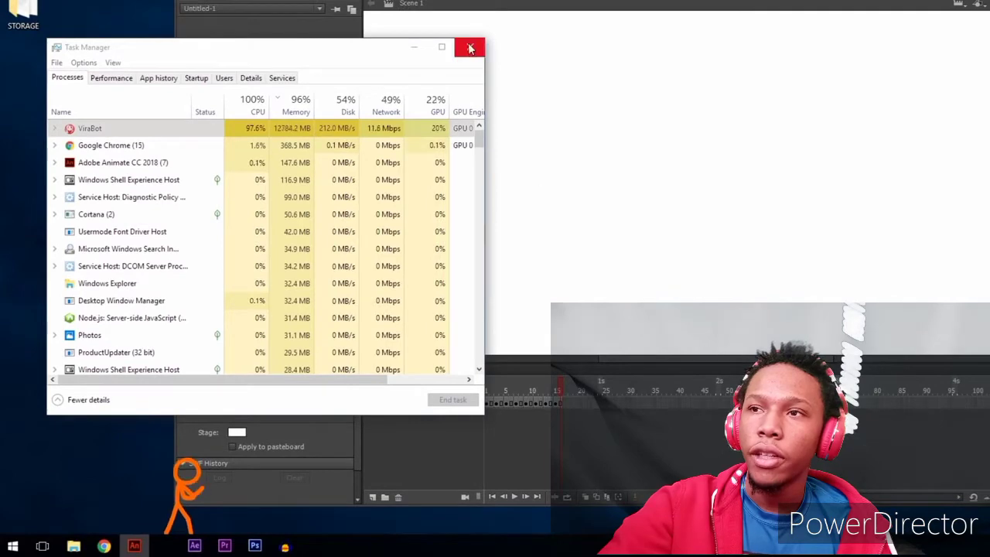
{"action": "left_click", "coordinate": [469, 47]}
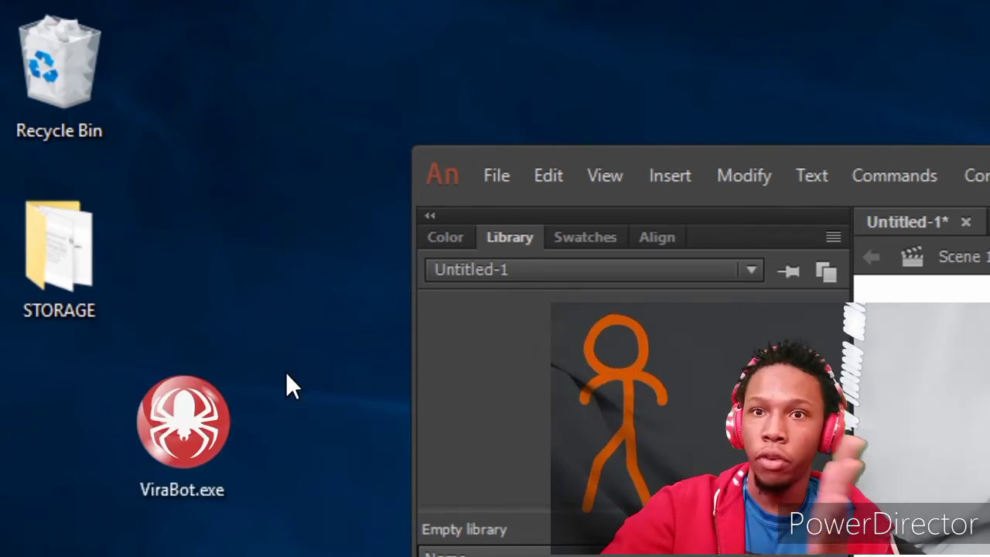
Dismiss the Recycle Bin menu and draw the hammer's long handle on the stage.
{"action": "right_click", "coordinate": [59, 55]}
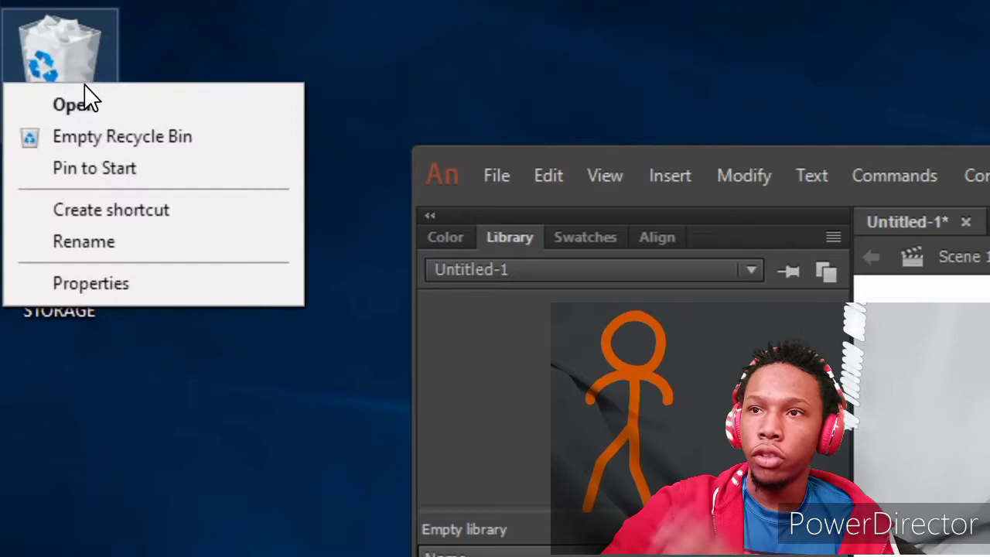
{"action": "left_click", "coordinate": [247, 209]}
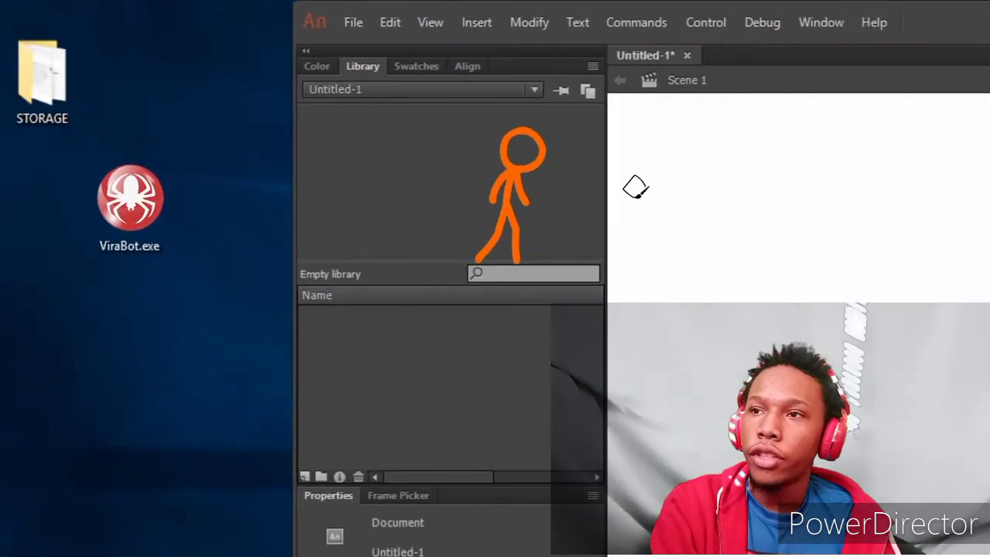
{"action": "left_click_drag", "start_coordinate": [634, 190], "coordinate": [766, 301]}
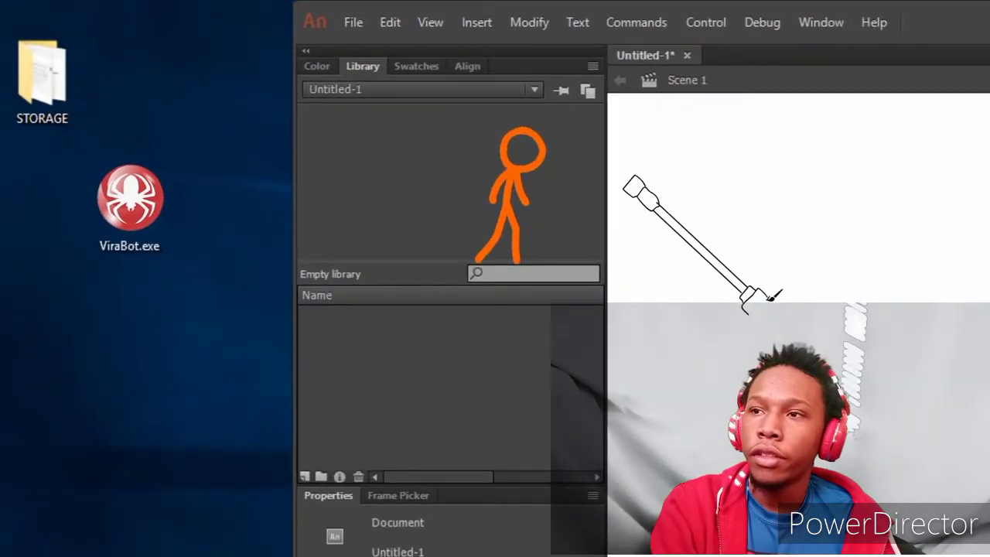